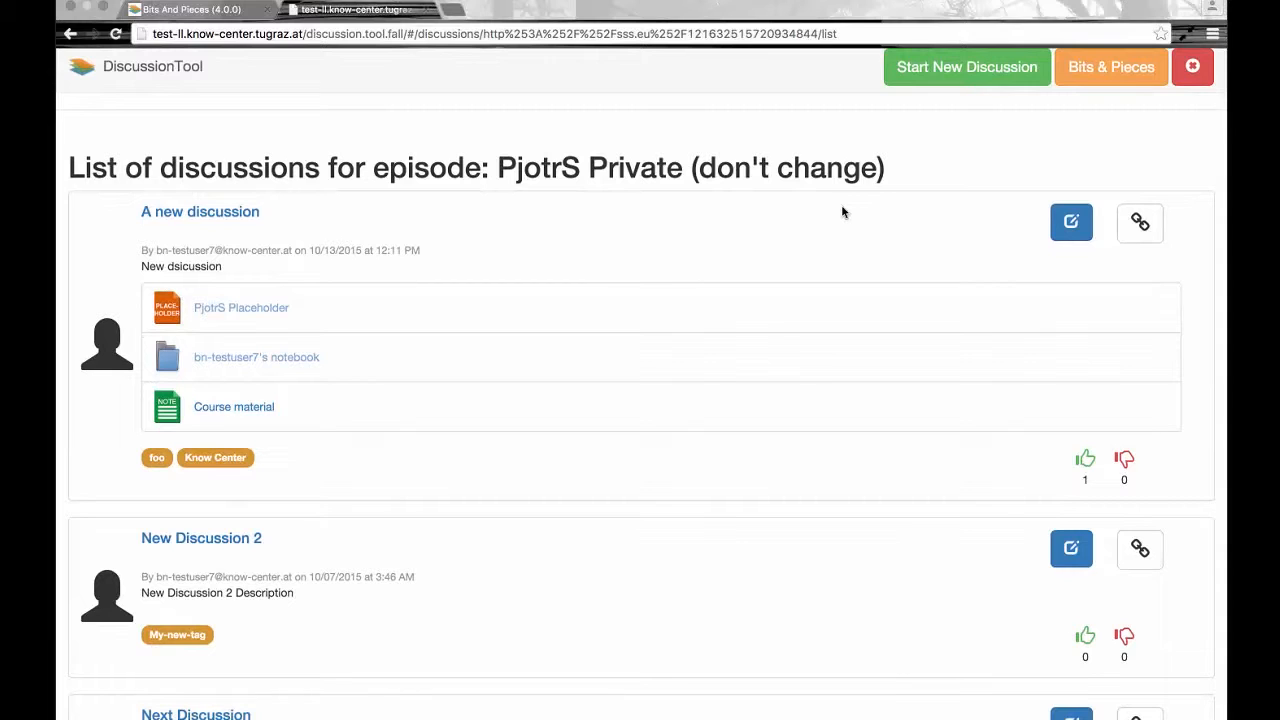
mouse_move(880, 232)
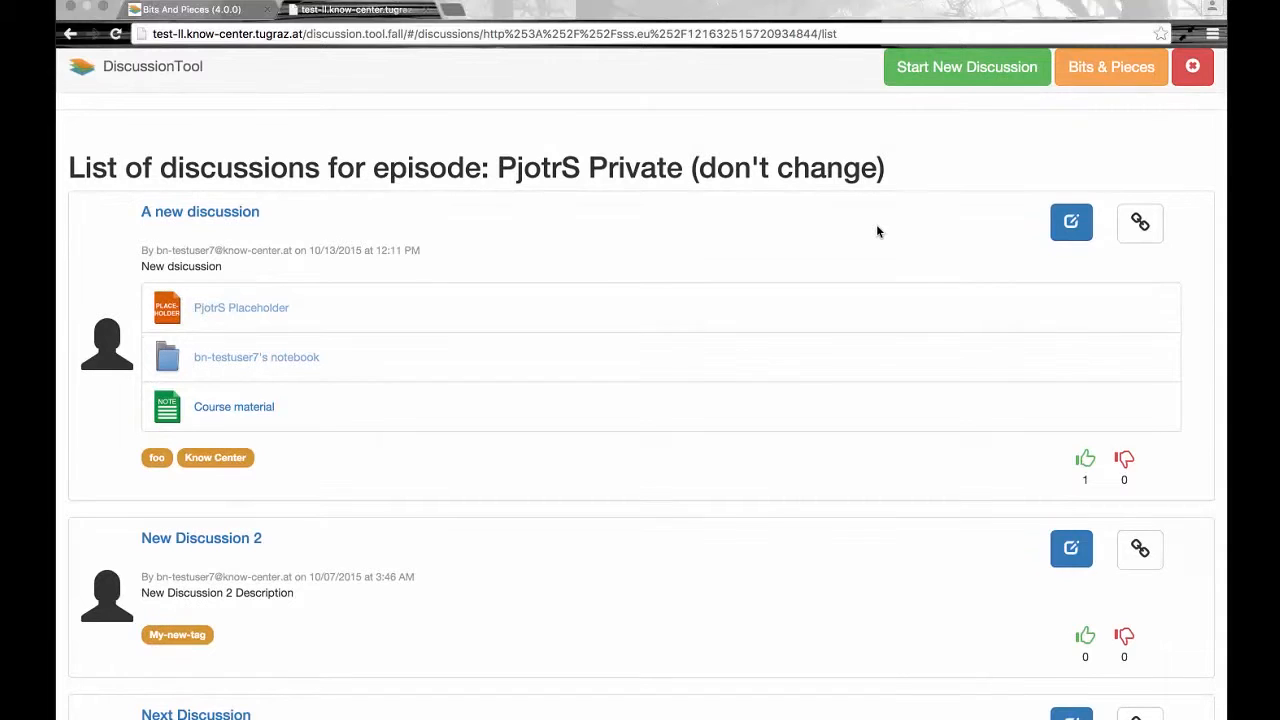
mouse_move(904, 316)
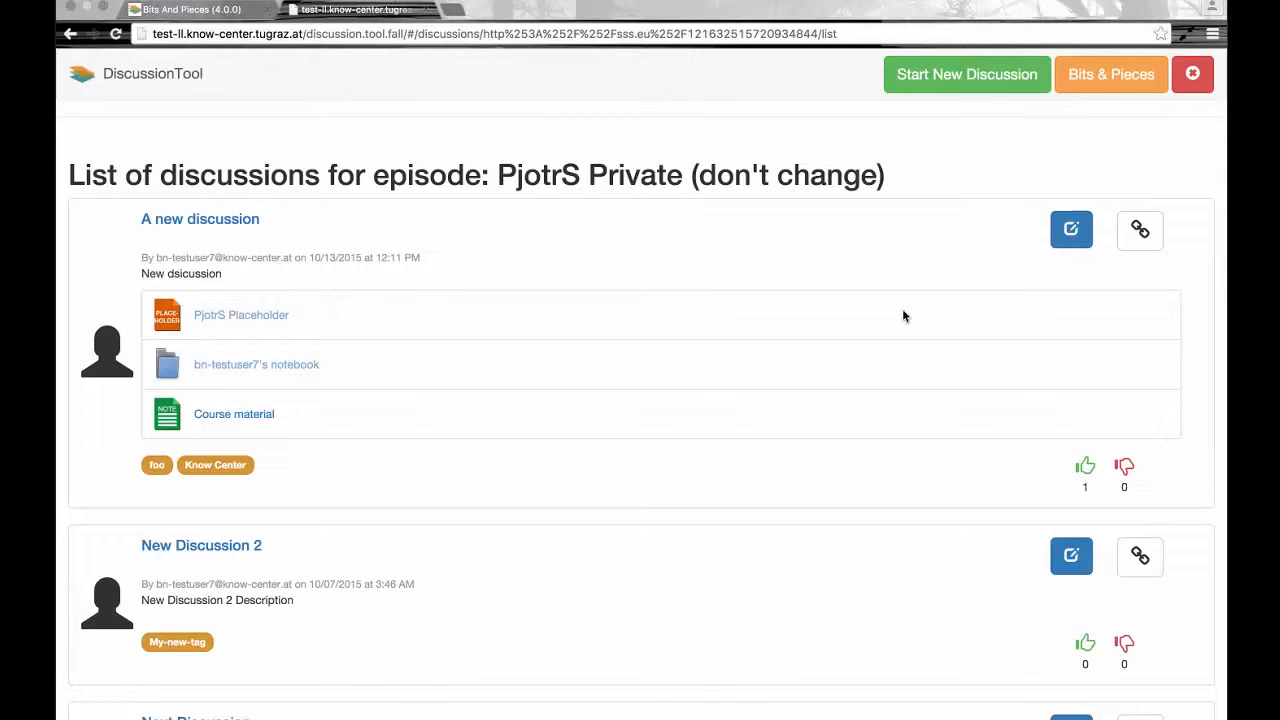
mouse_move(1140, 228)
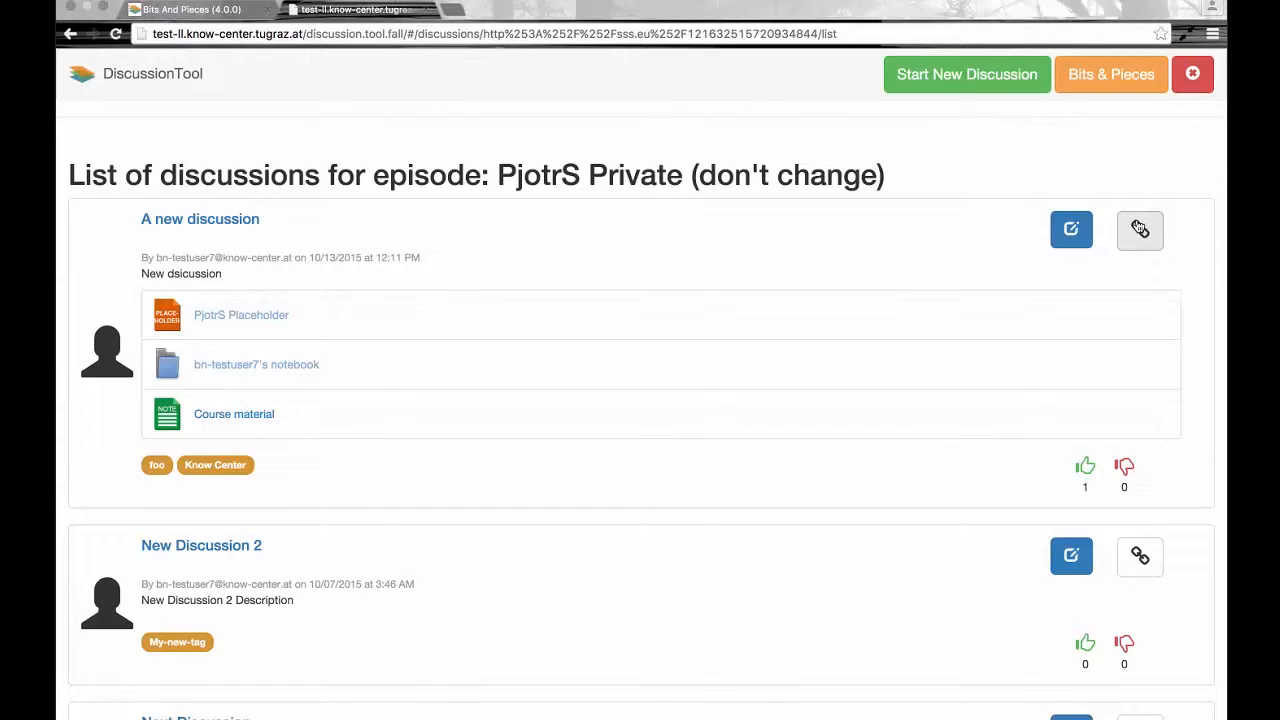
mouse_move(1140, 228)
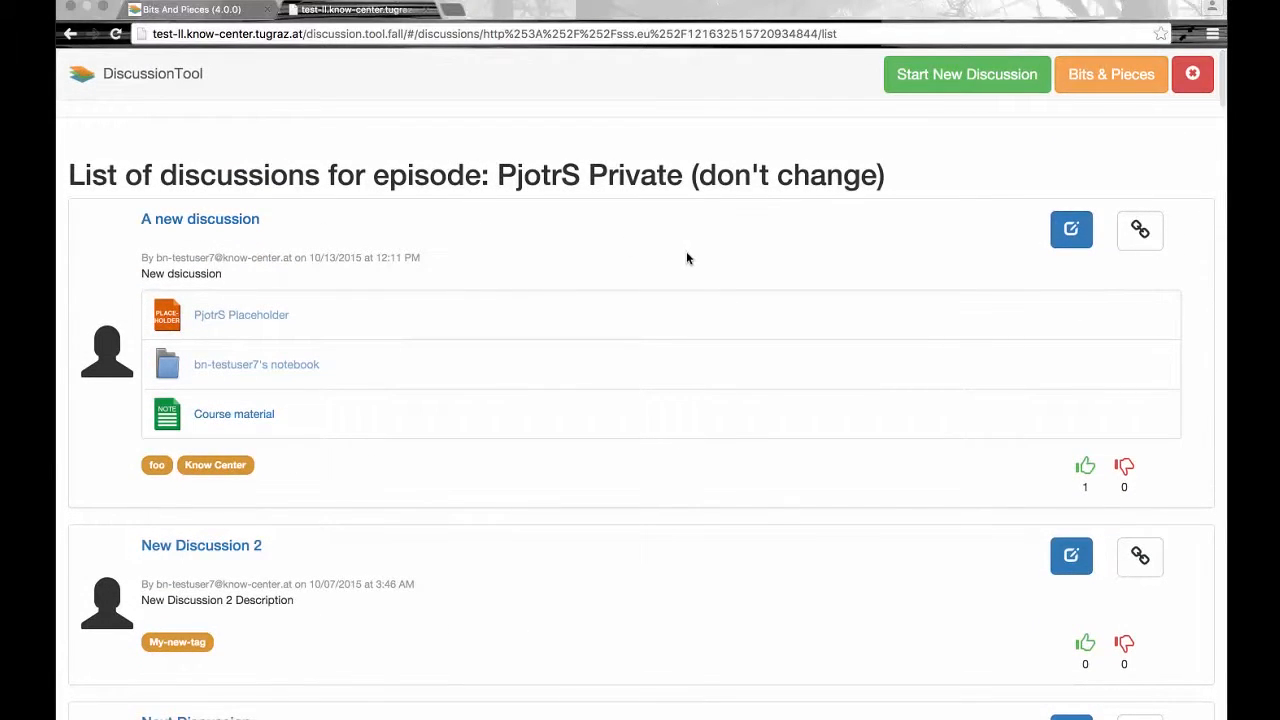
mouse_move(1140, 230)
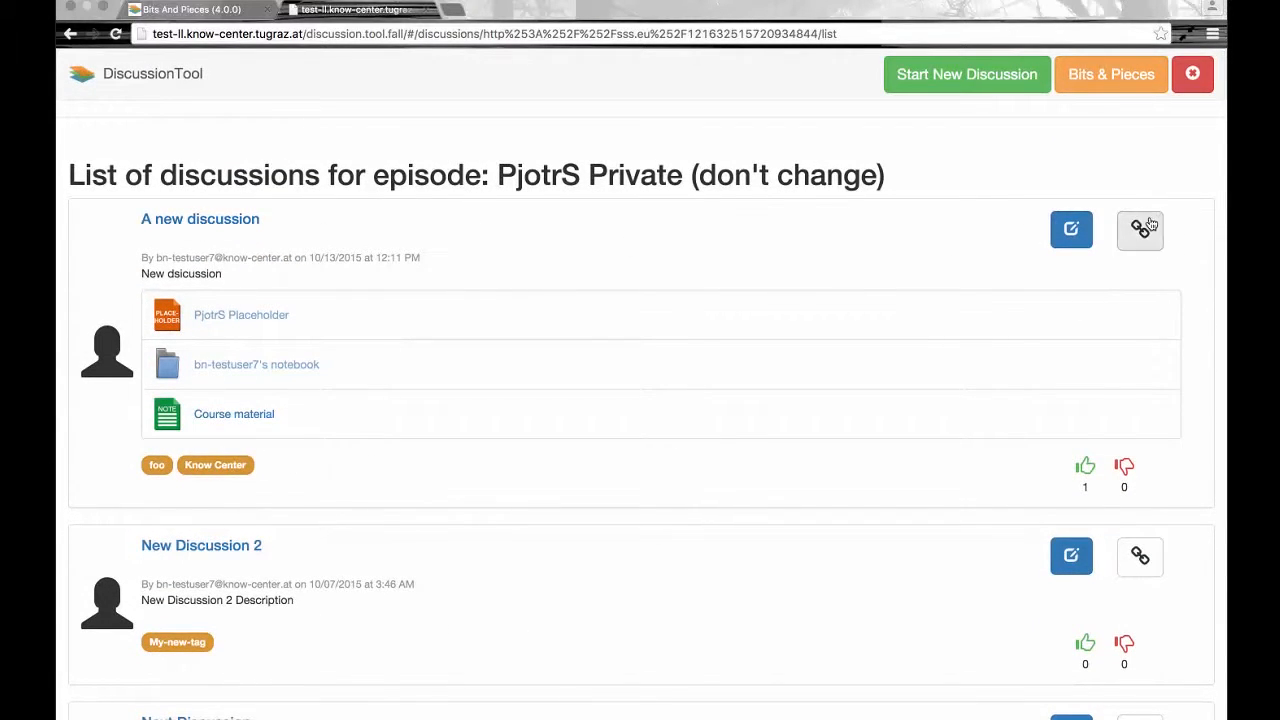
Review the living documents available to connect 'A new discussion', scrolling through the list
click(1140, 228)
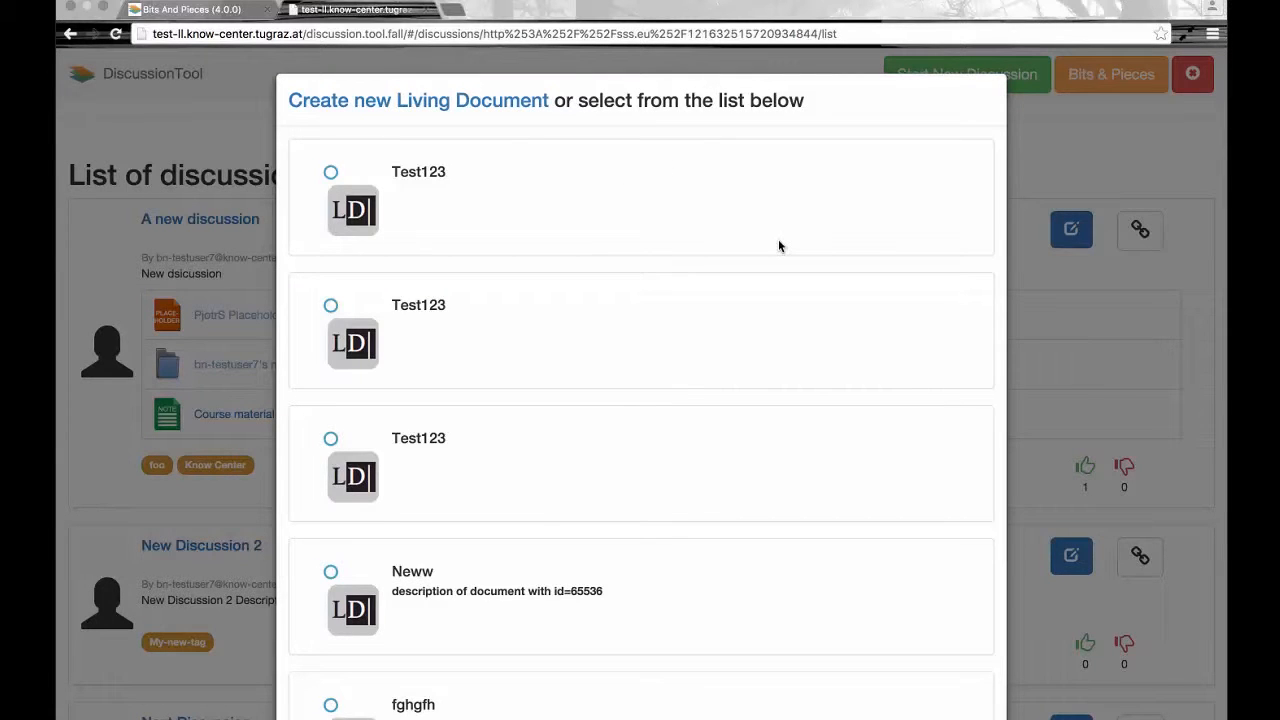
scroll(down, 3)
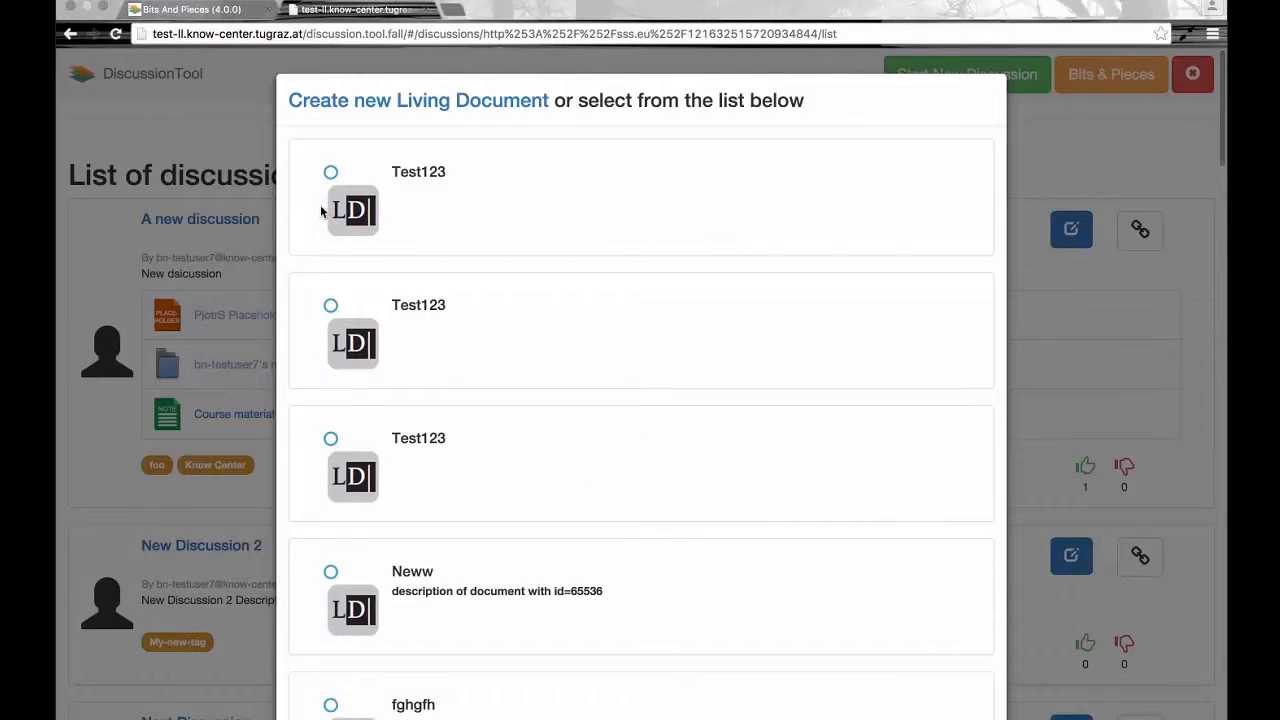
scroll(down, 3)
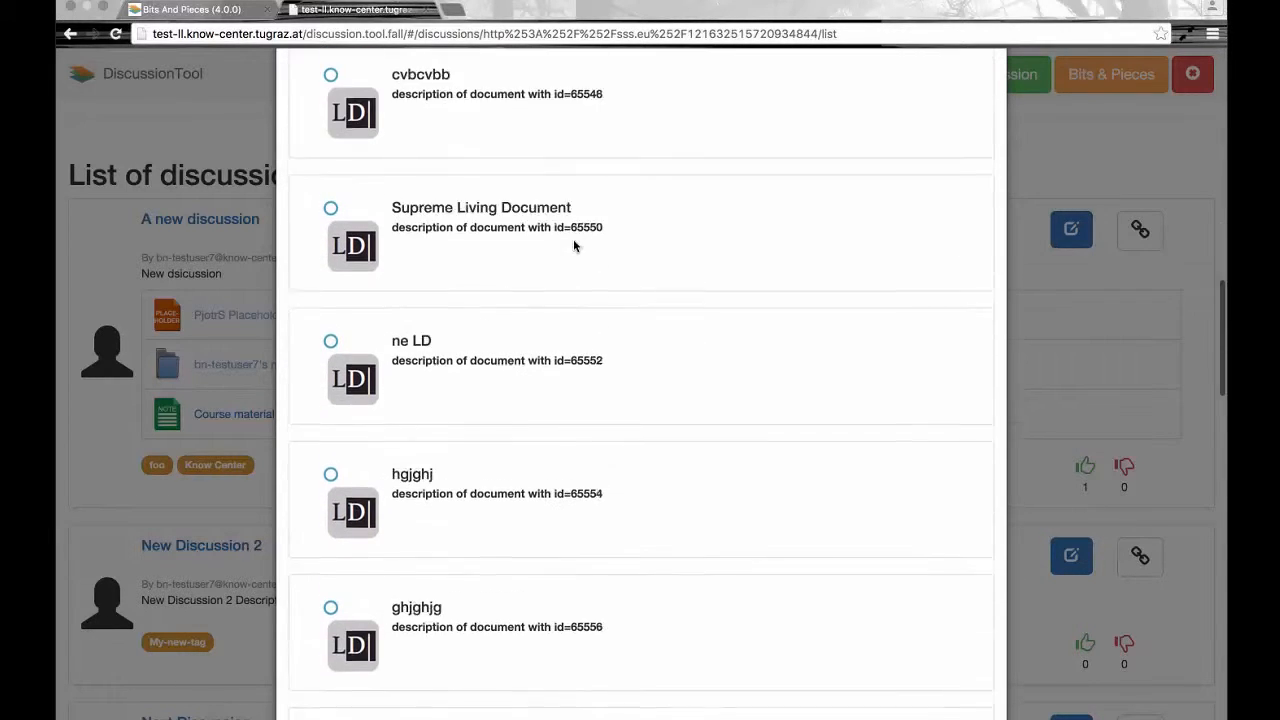
scroll(down, 3)
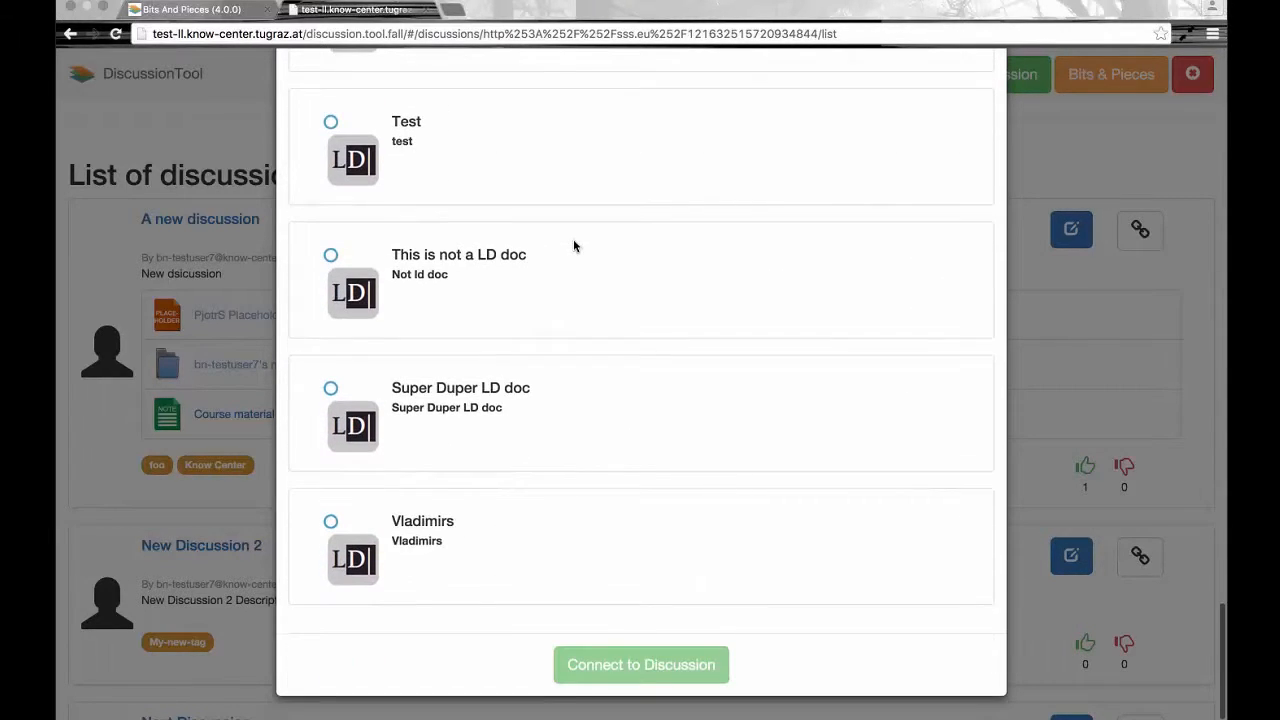
scroll(down, 3)
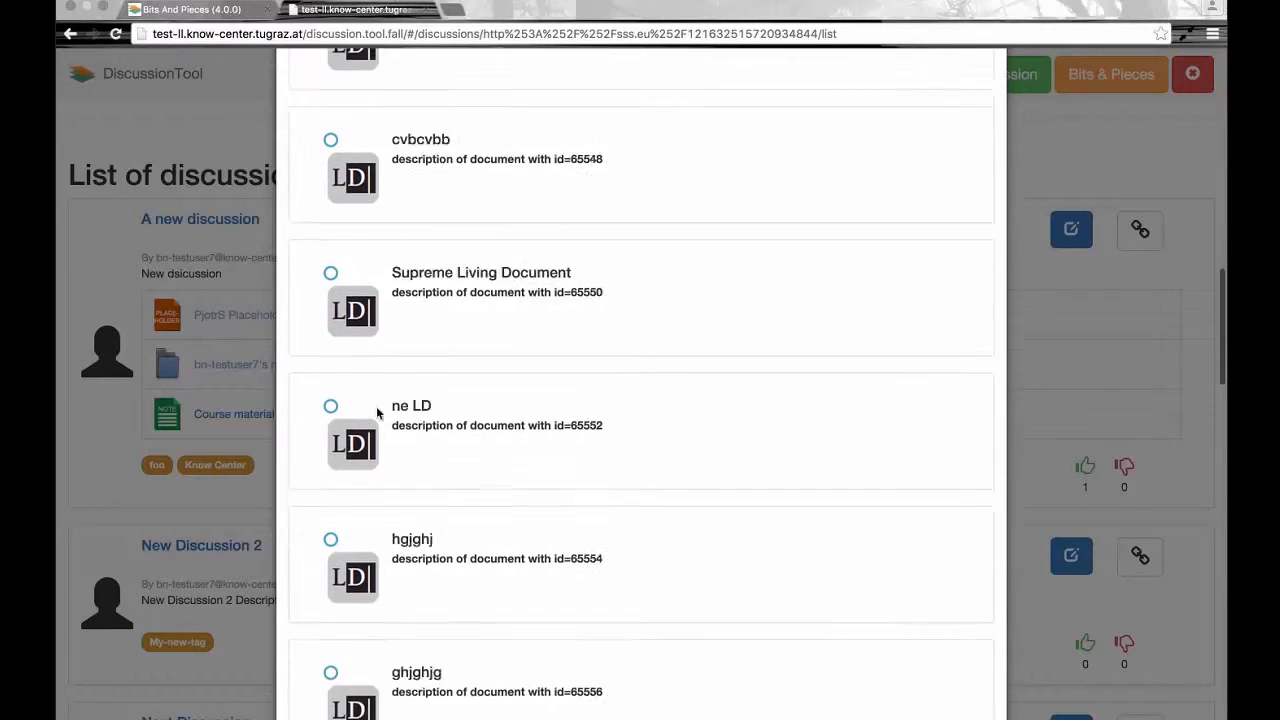
scroll(down, 3)
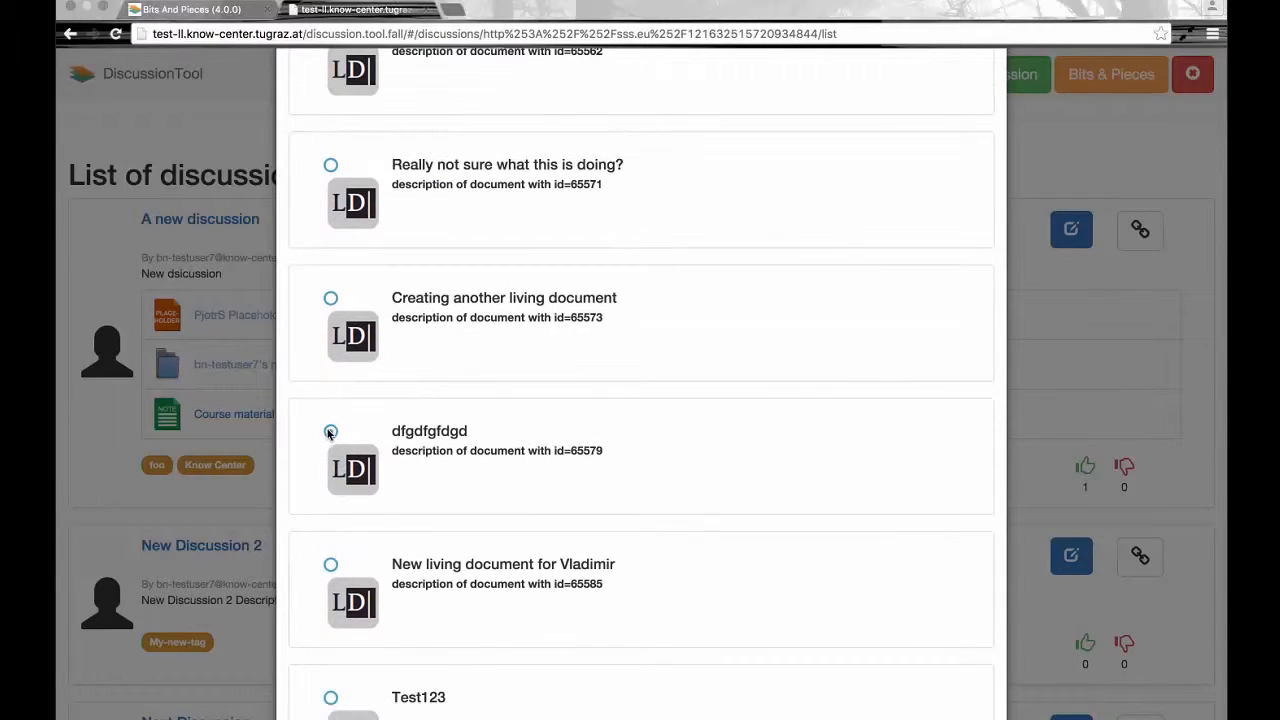
scroll(down, 3)
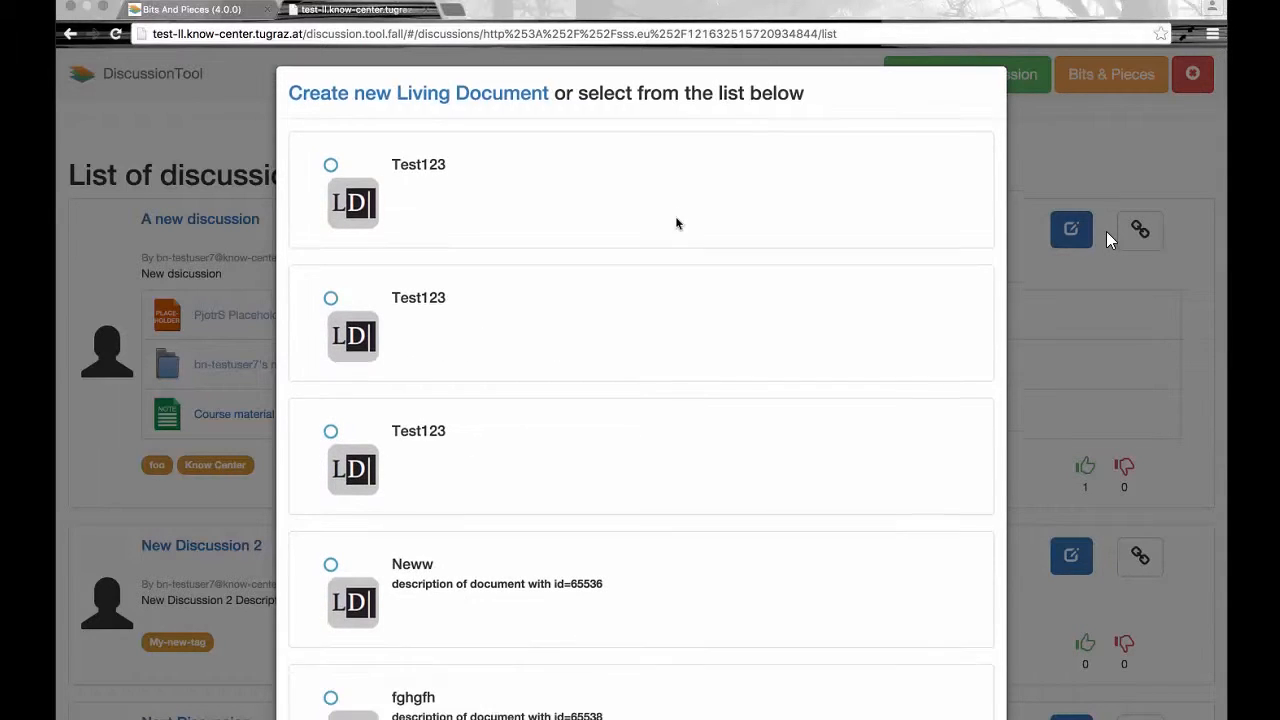
scroll(down, 3)
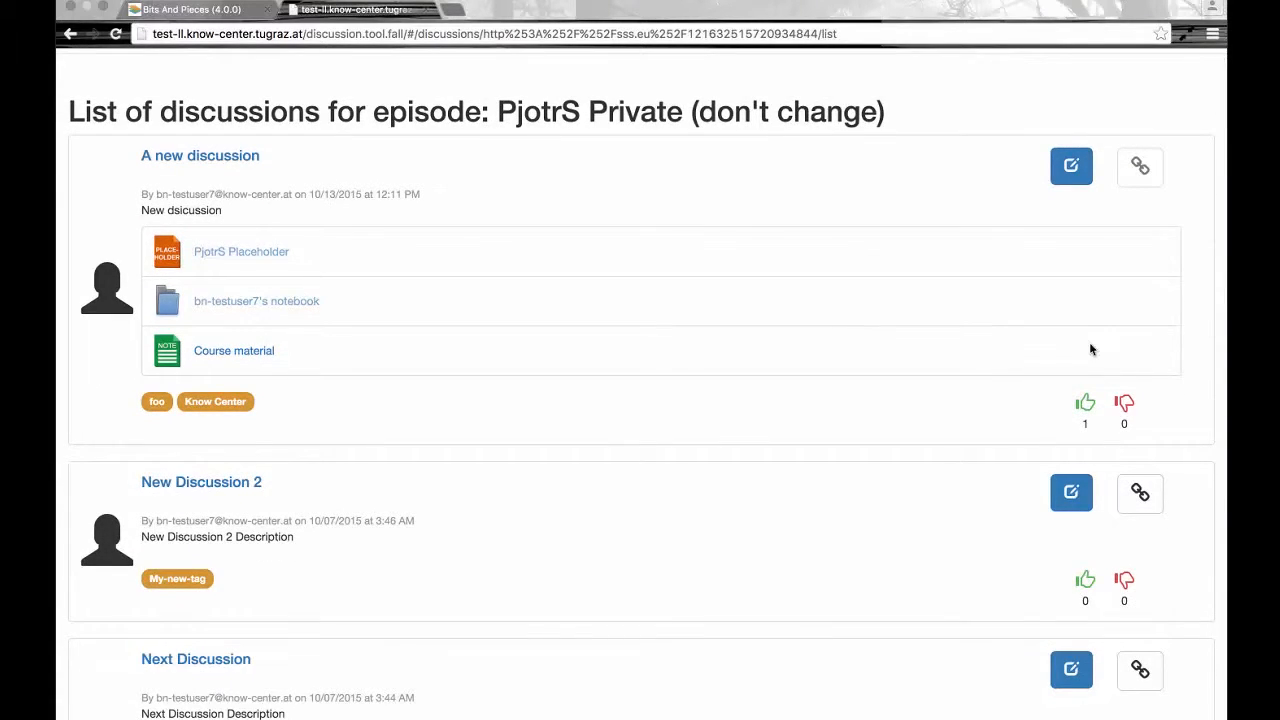
scroll(down, 3)
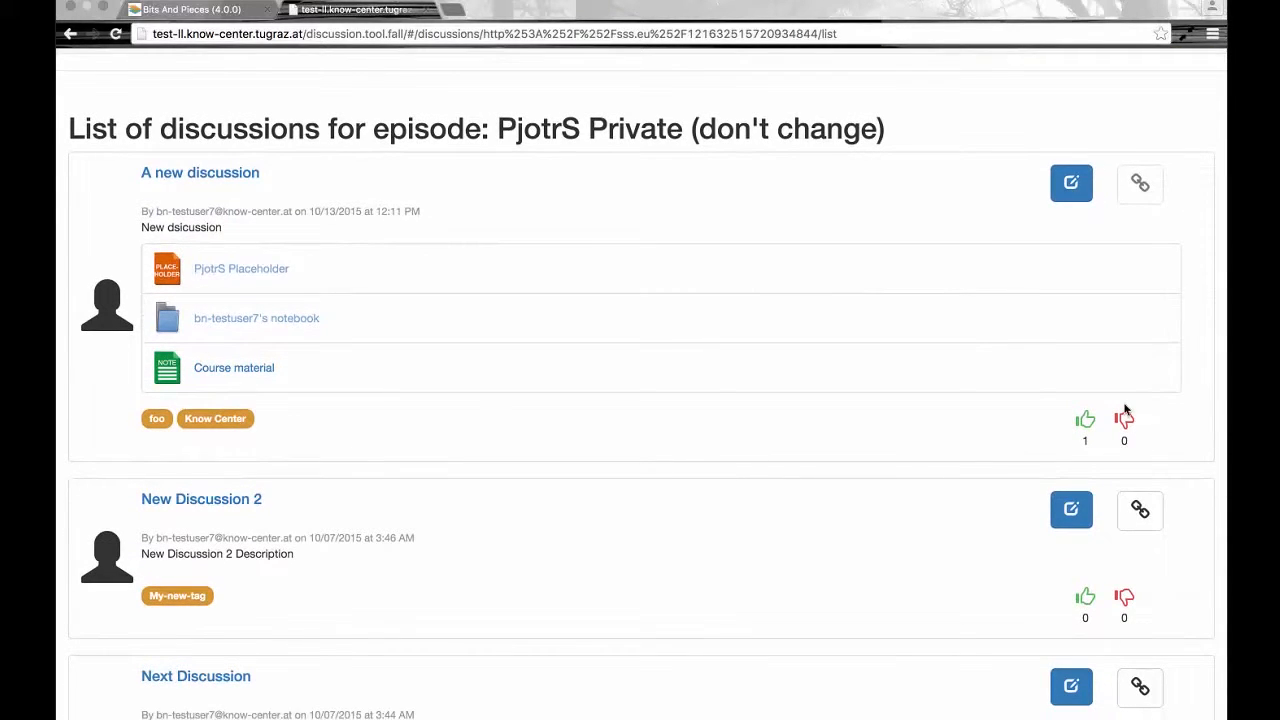
mouse_move(1132, 460)
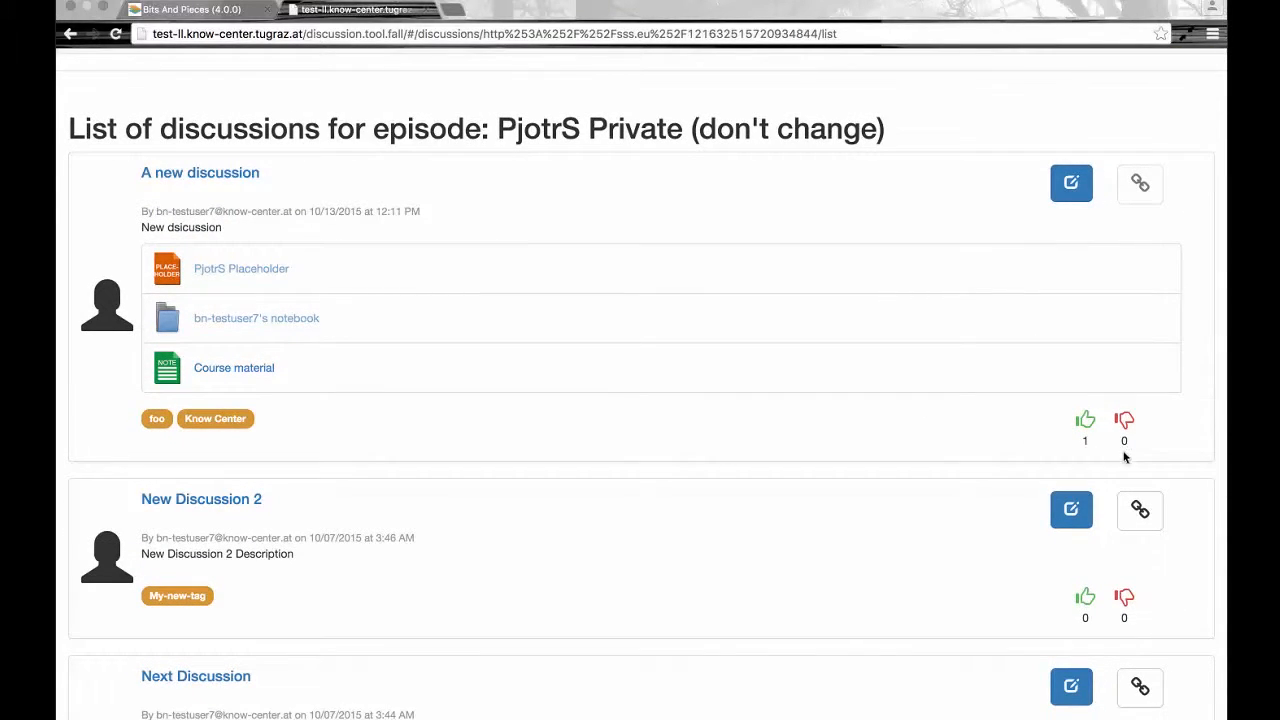
mouse_move(1140, 512)
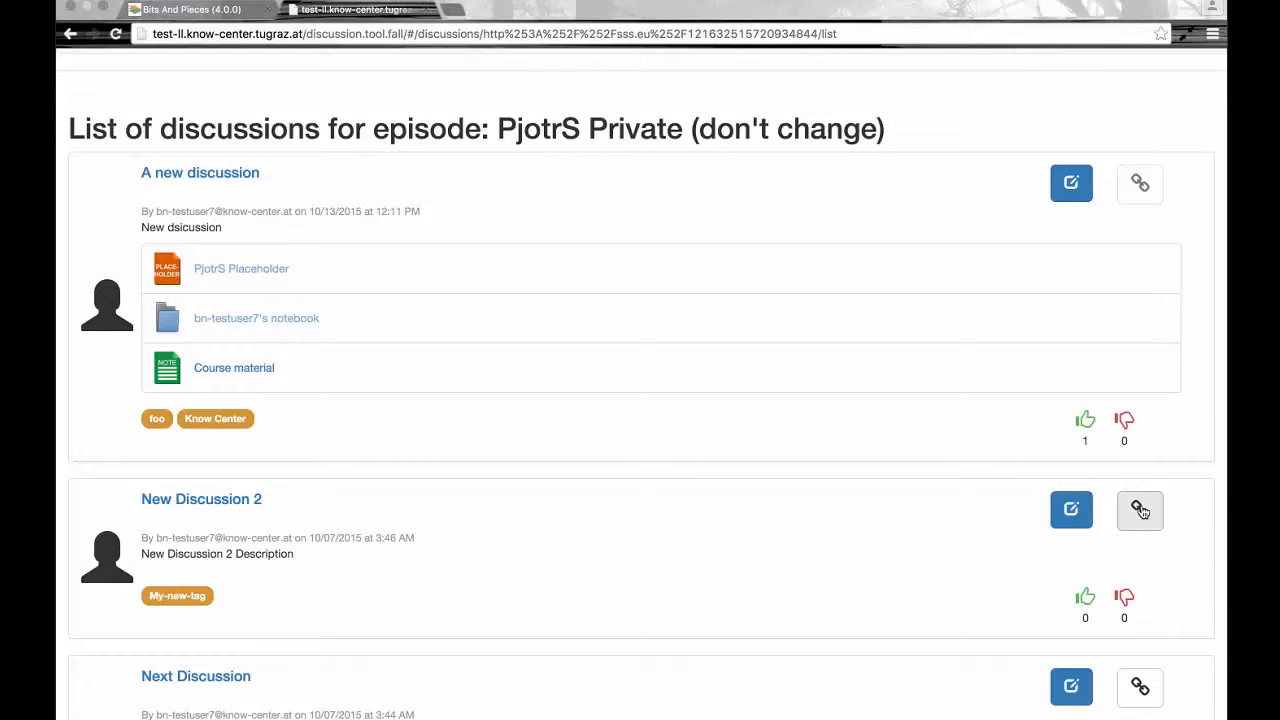
Bring up the living documents that 'New Discussion 2' could be connected to
click(1140, 510)
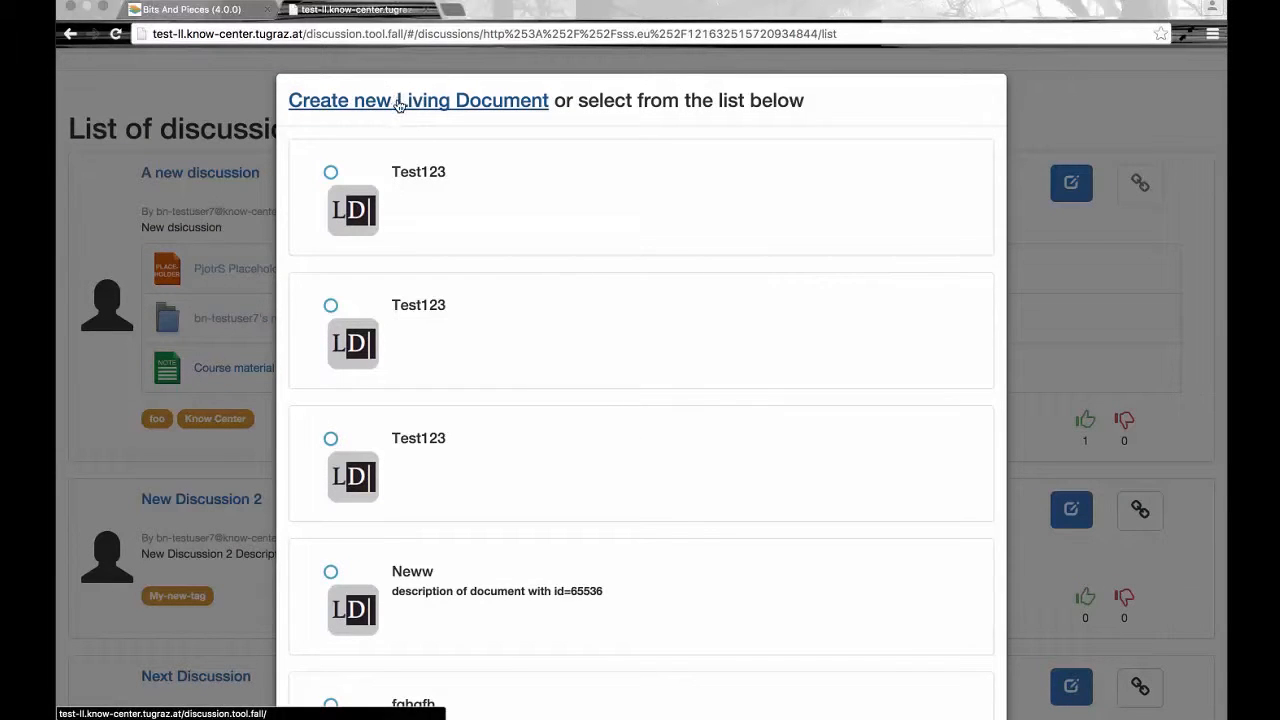
Create a living document labelled and described 'New living document', correcting the 'codum' typo
click(416, 100)
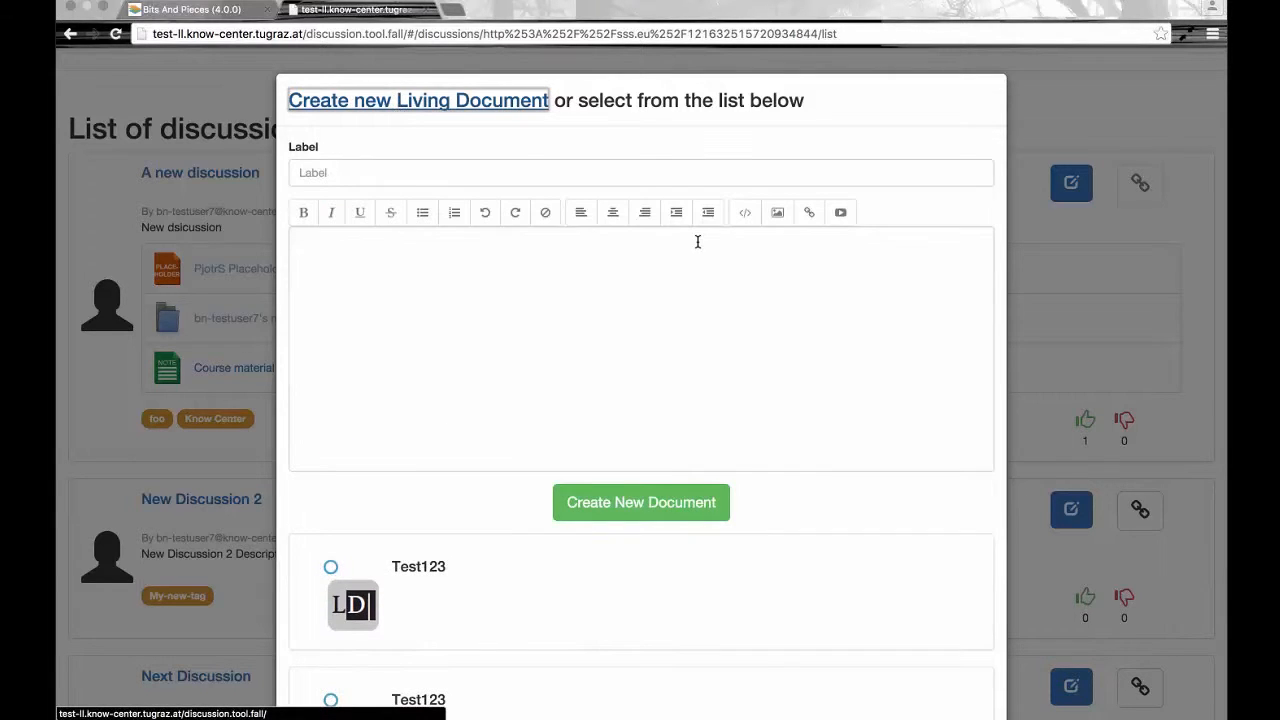
text(New living document)
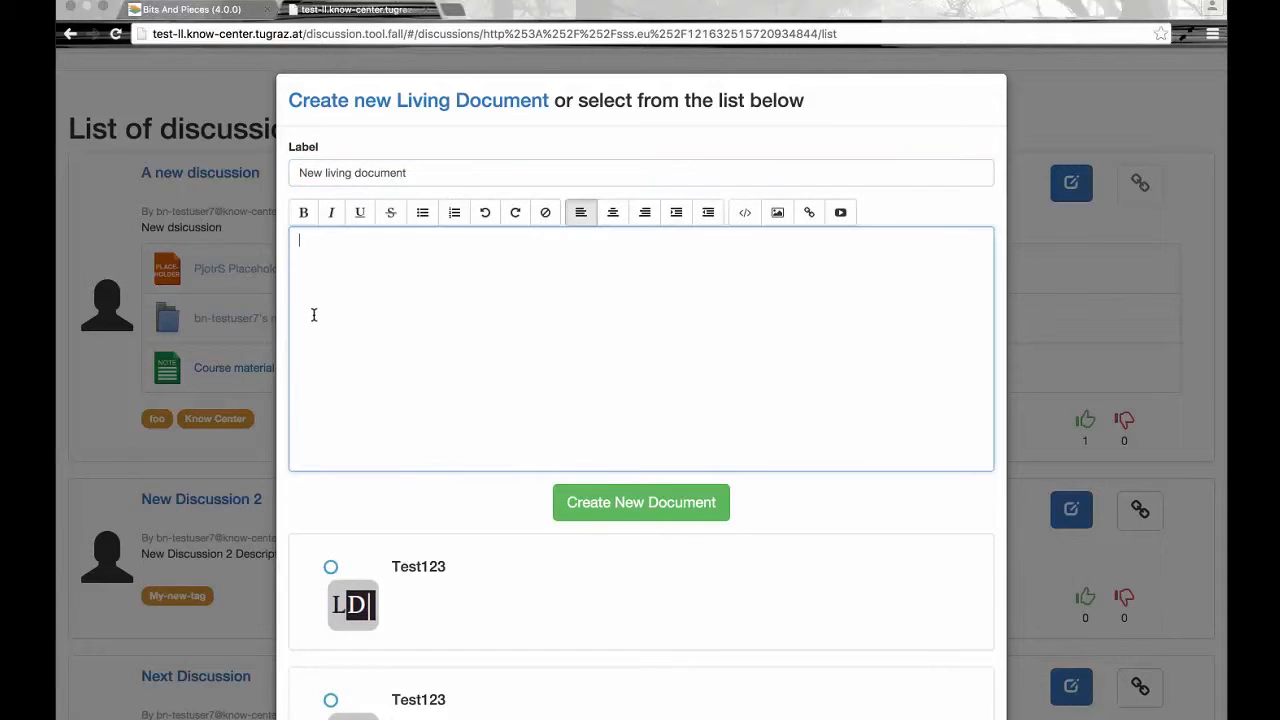
text(New l)
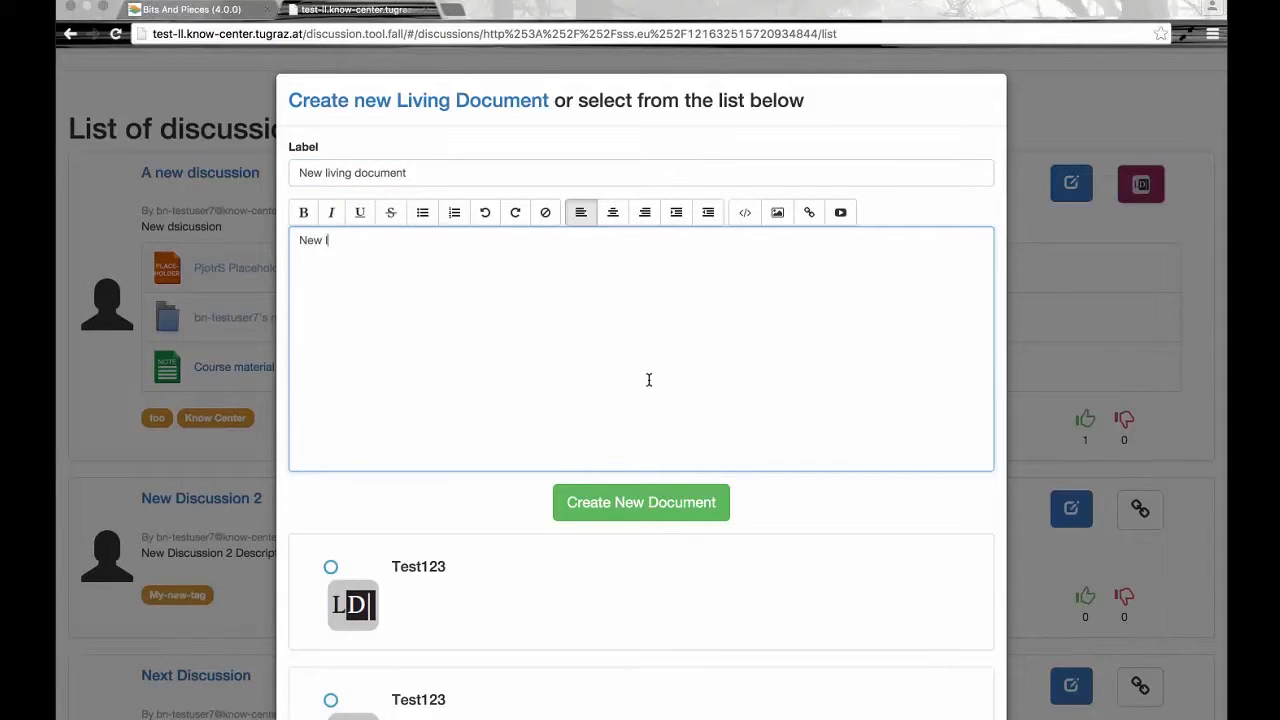
text(living codum)
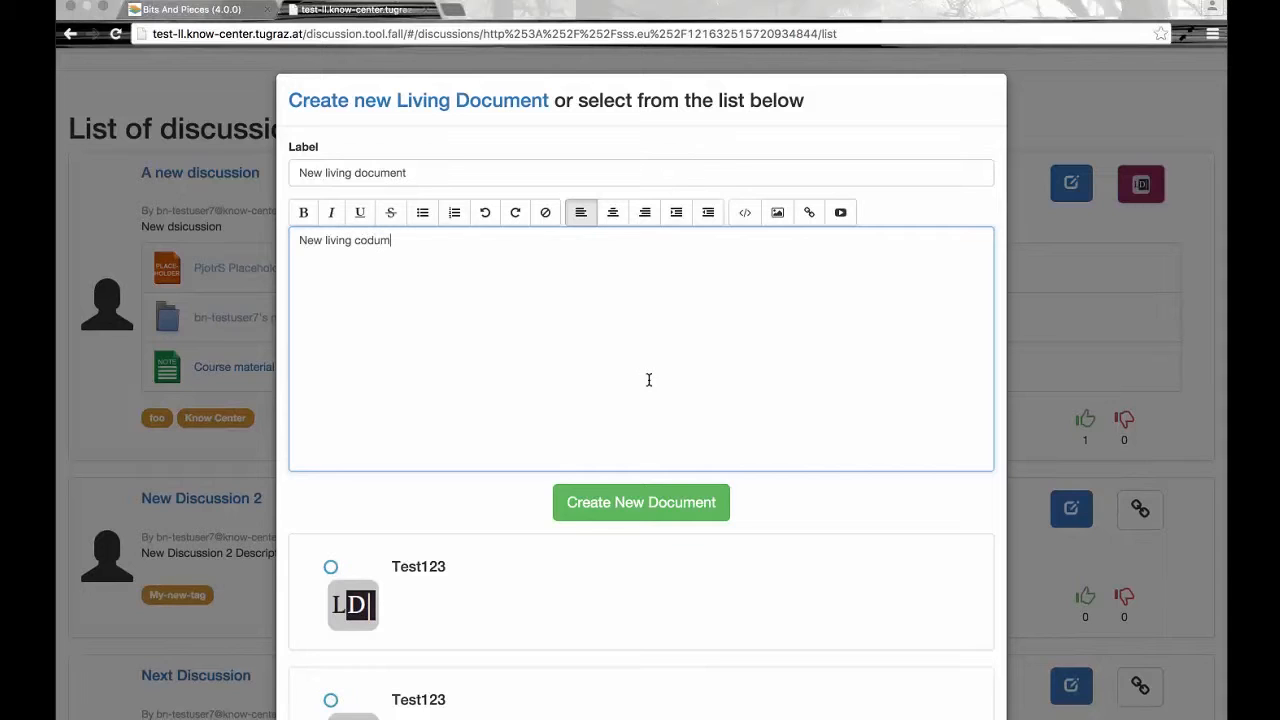
key(Backspace)
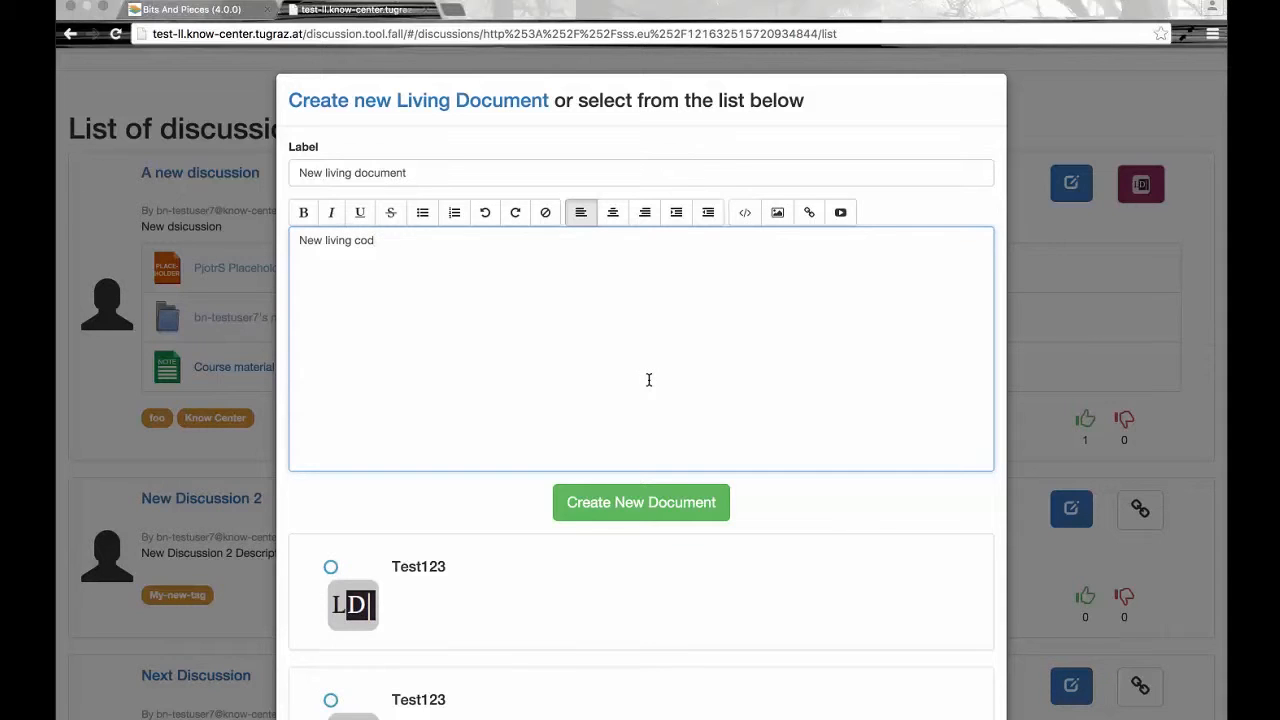
text(ument)
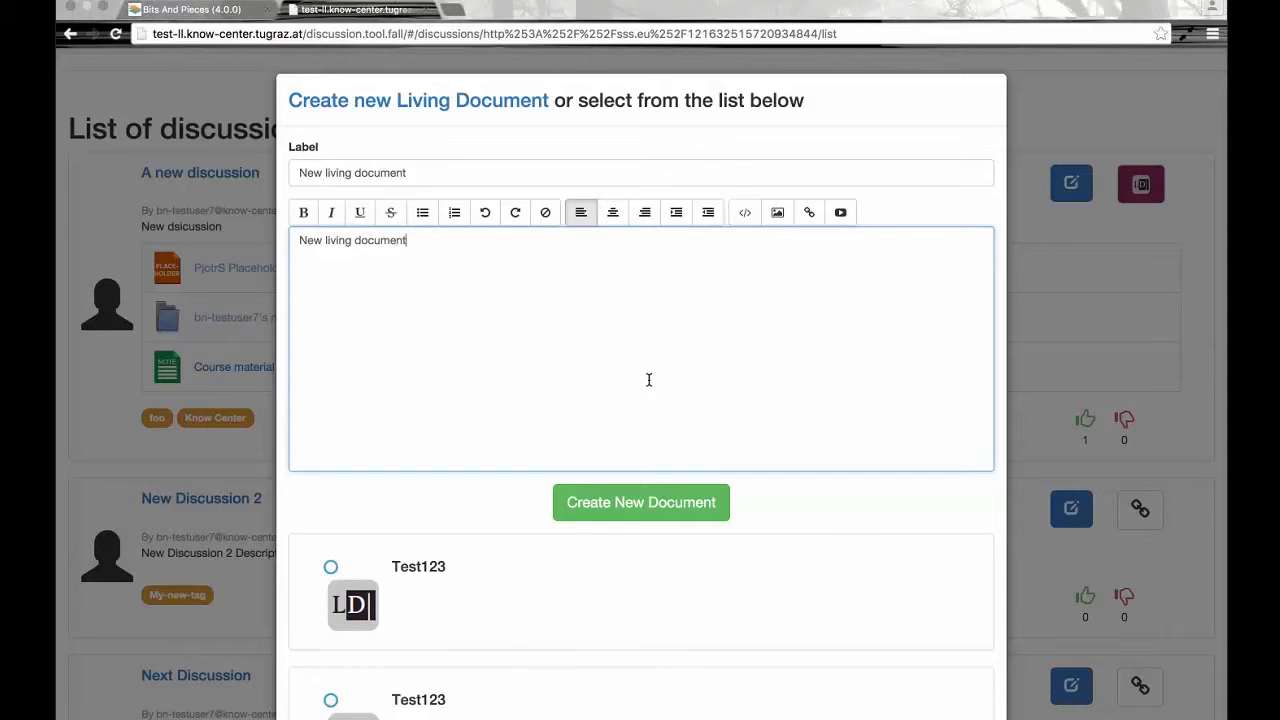
click(640, 502)
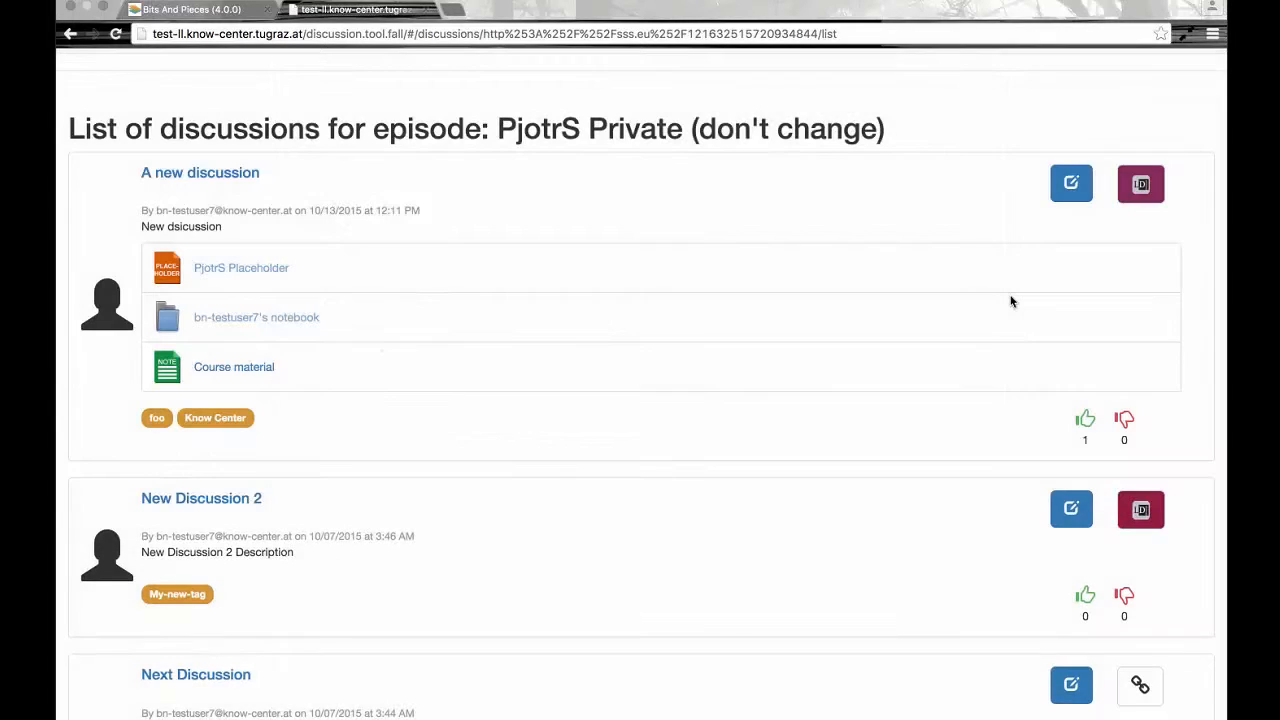
mouse_move(864, 308)
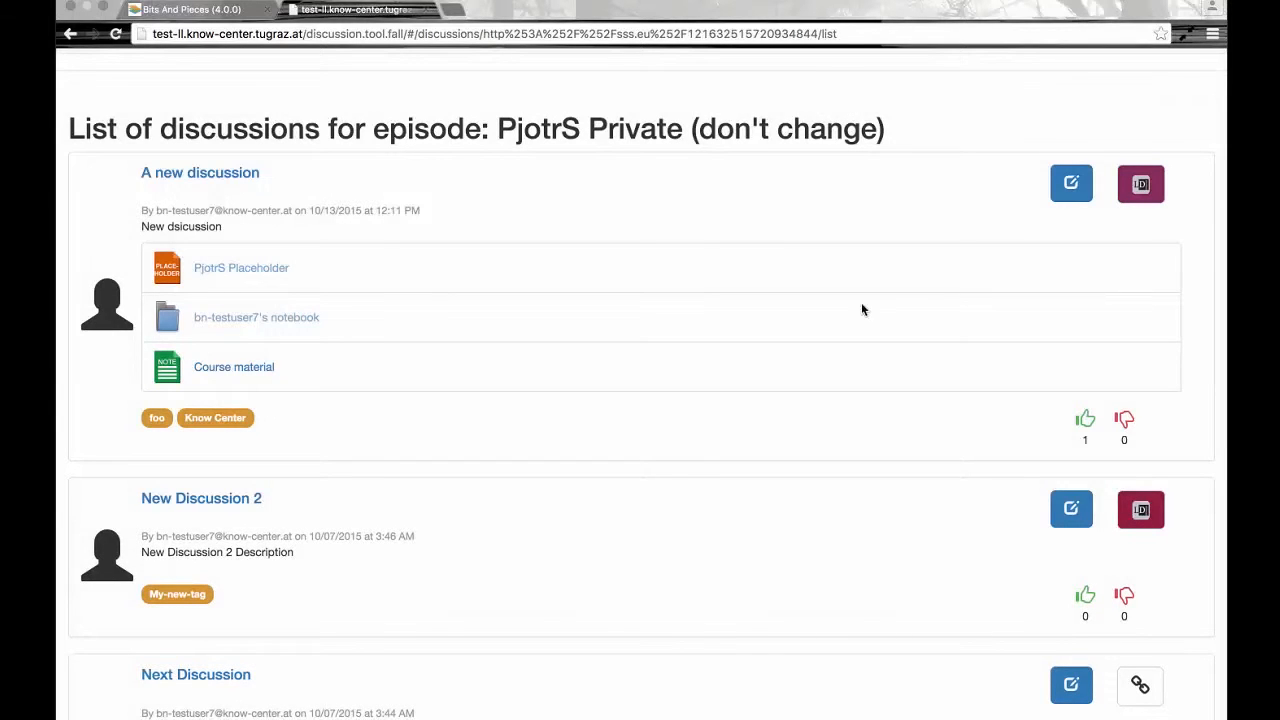
mouse_move(934, 292)
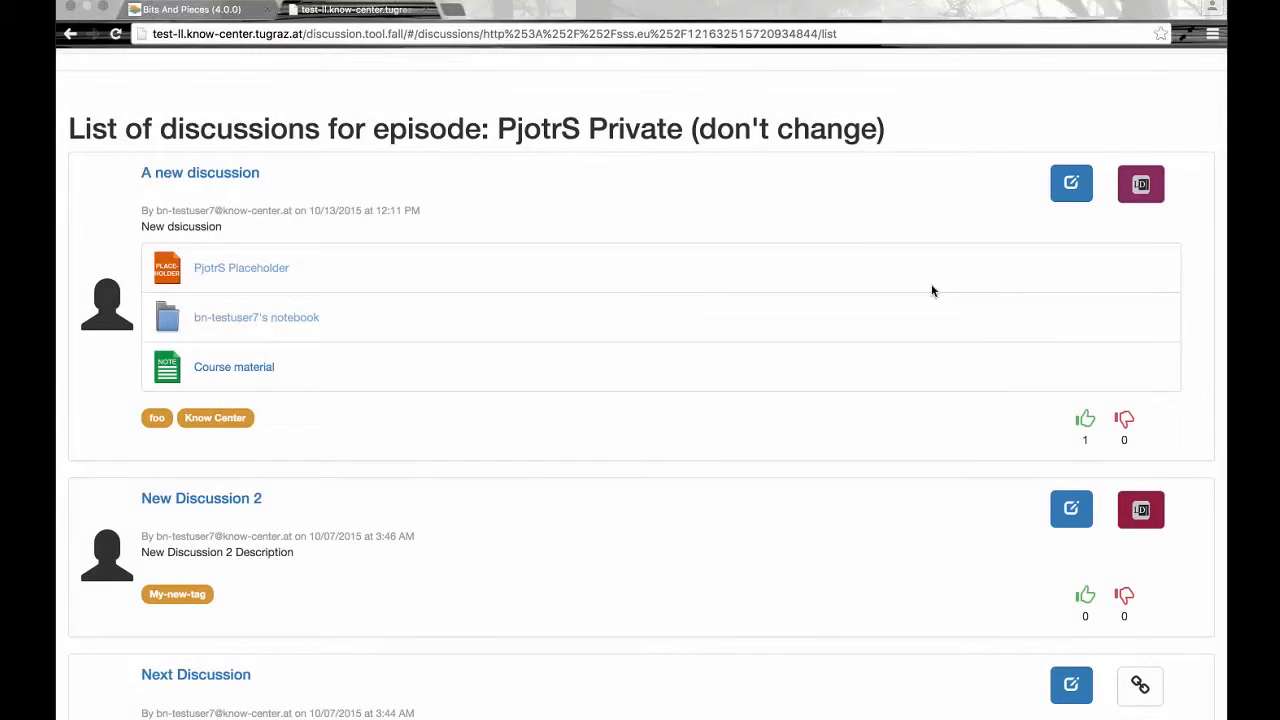